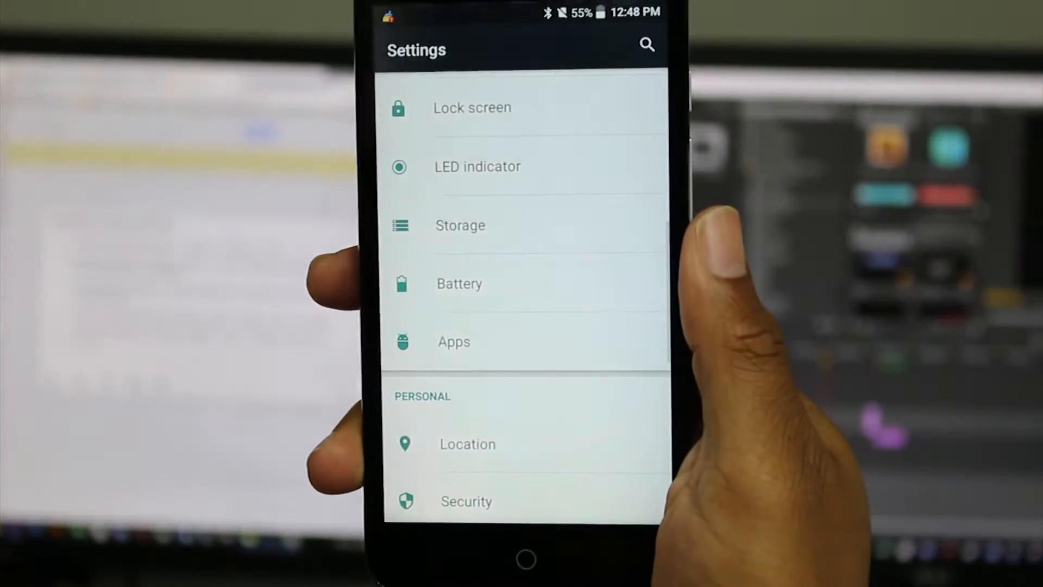
Step: Scroll Settings to reach the Google account's sync page with all data types syncing
scroll(up, 3)
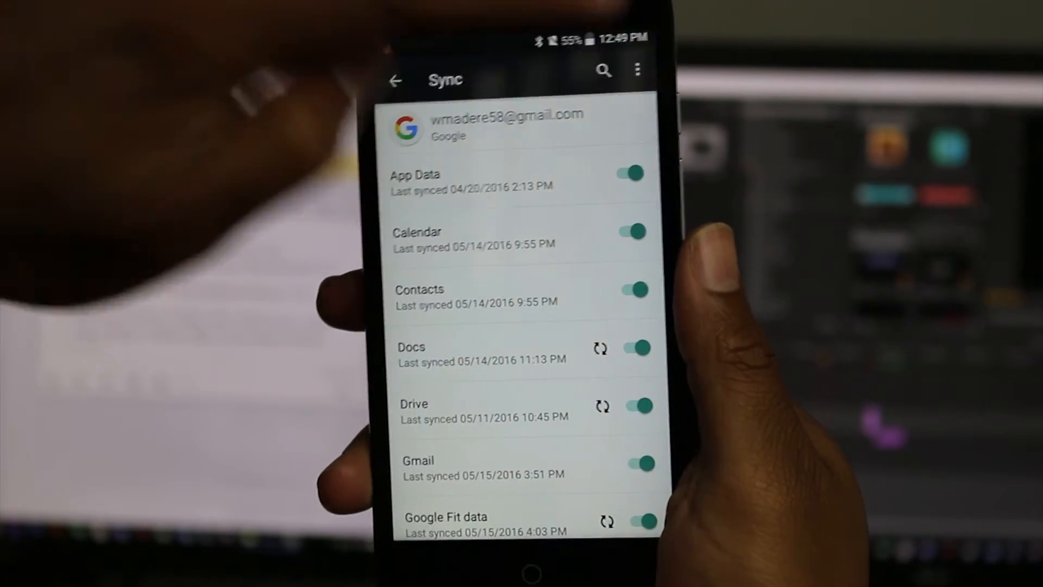
Step: Leave the Google account's sync page and head back toward the main Settings list
click(637, 70)
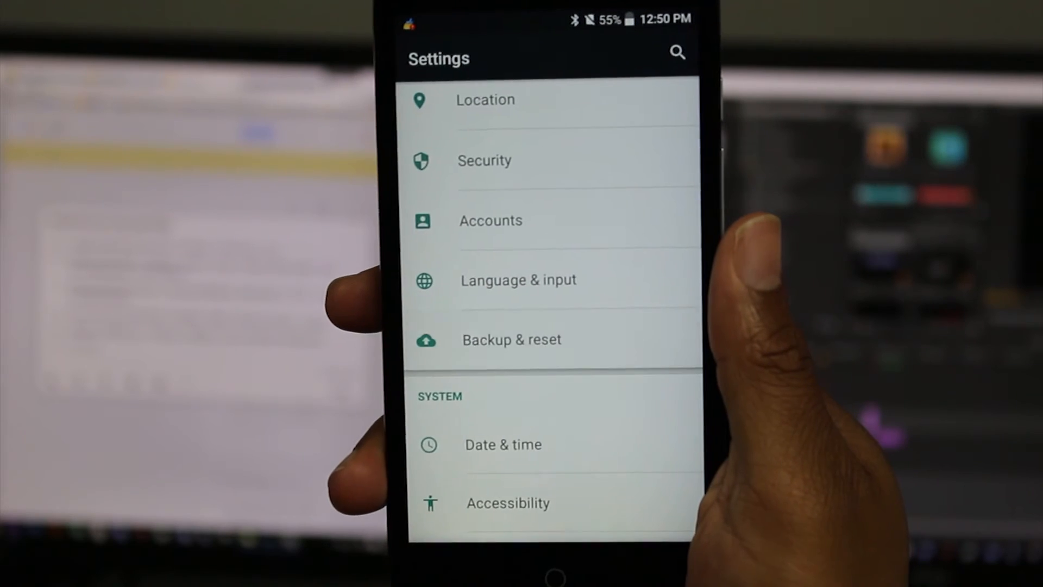
Step: View the Factory data reset screen, then return to Backup & reset without resetting
click(510, 339)
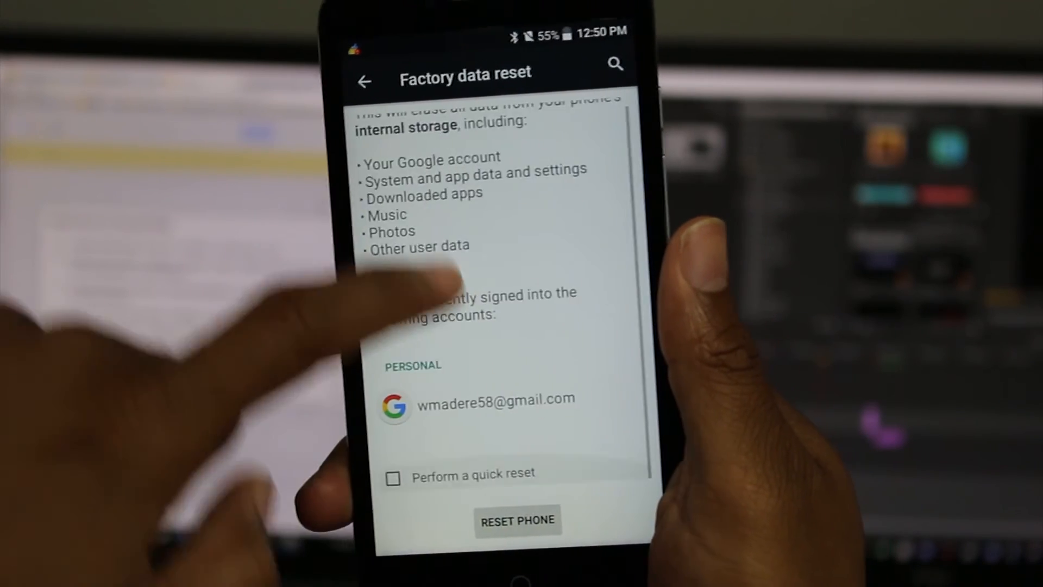
click(364, 81)
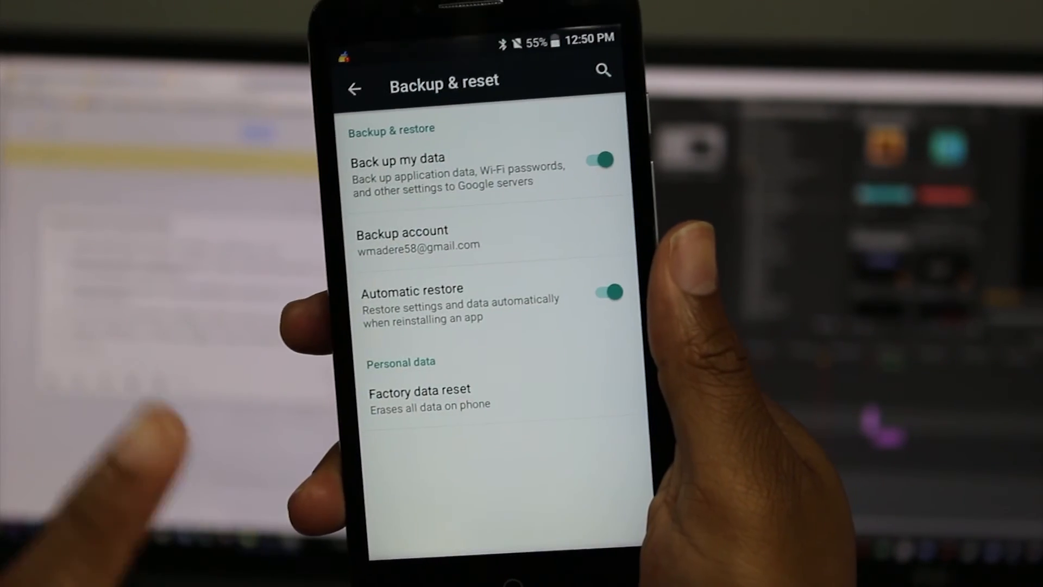